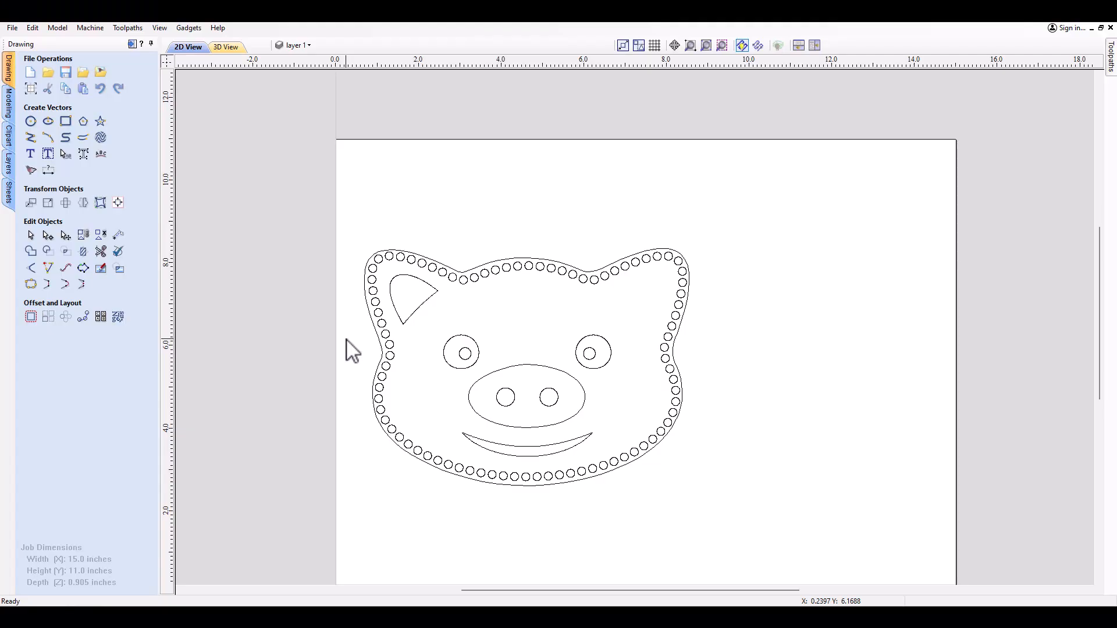
{"action": "mouse_move", "coordinate": [346, 312]}
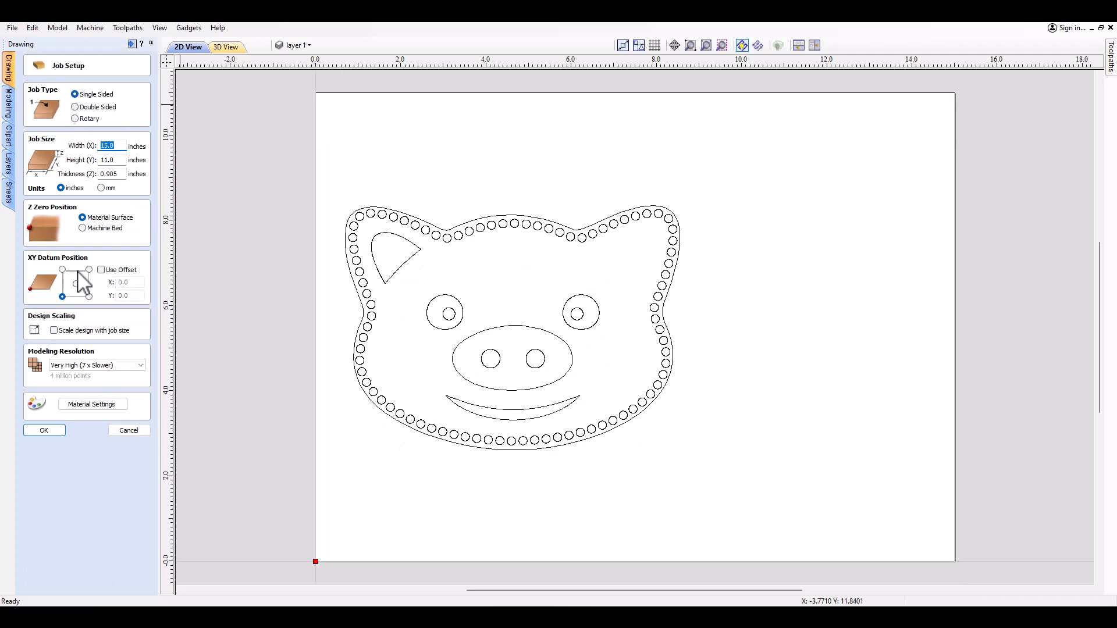
Draw a vertical polyline about 4.9 inches tall through the pig face's centre.
{"action": "left_click", "coordinate": [44, 430]}
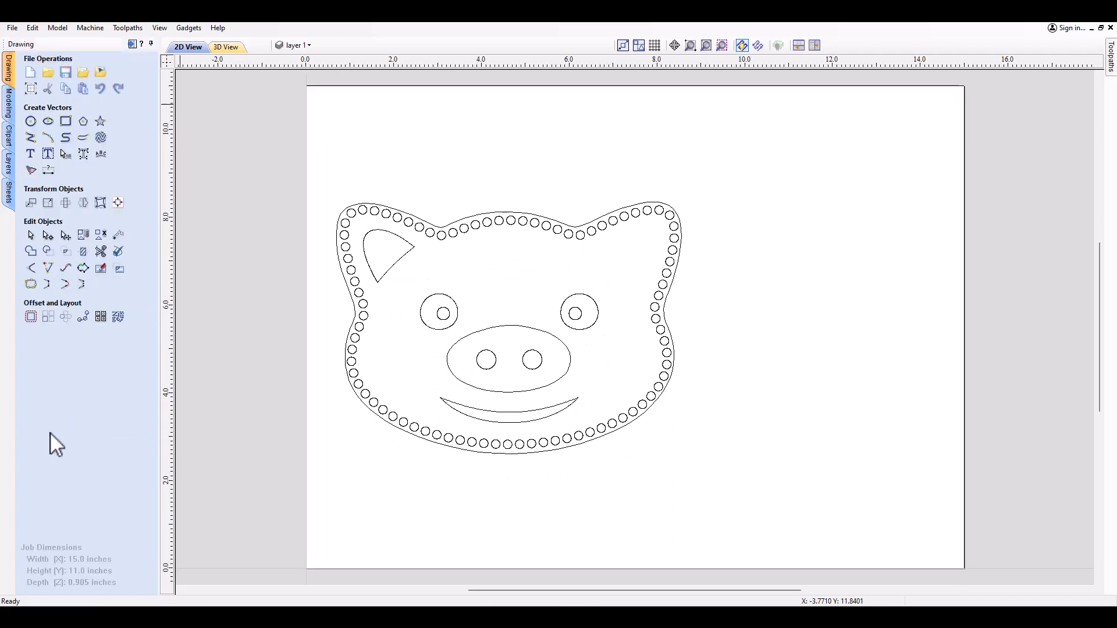
{"action": "mouse_move", "coordinate": [206, 199]}
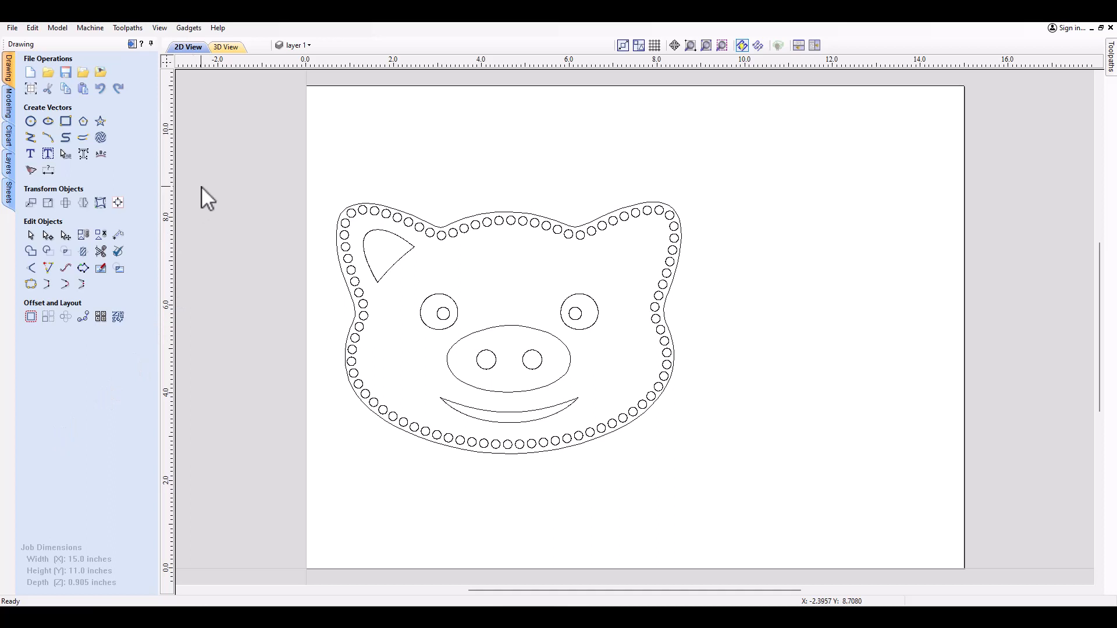
{"action": "mouse_move", "coordinate": [411, 276]}
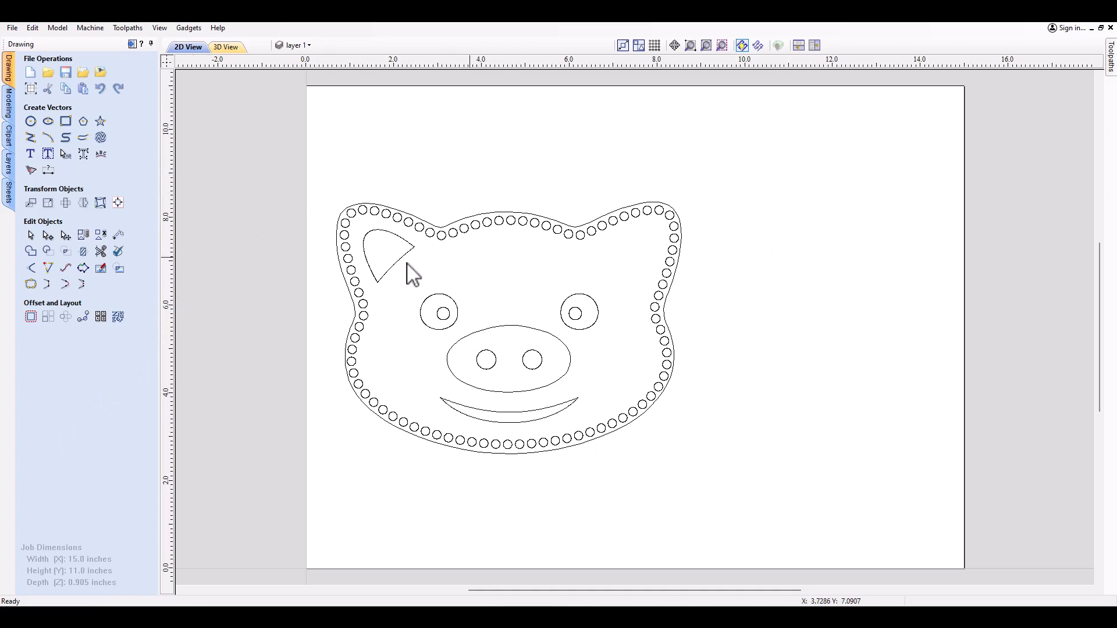
{"action": "mouse_move", "coordinate": [401, 278]}
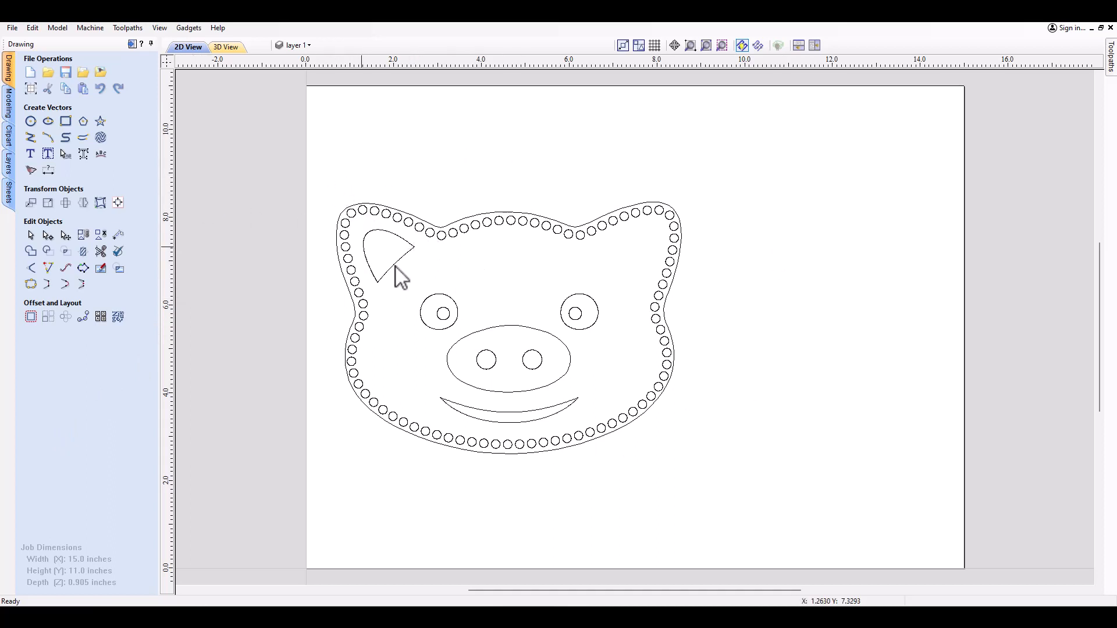
{"action": "mouse_move", "coordinate": [404, 273]}
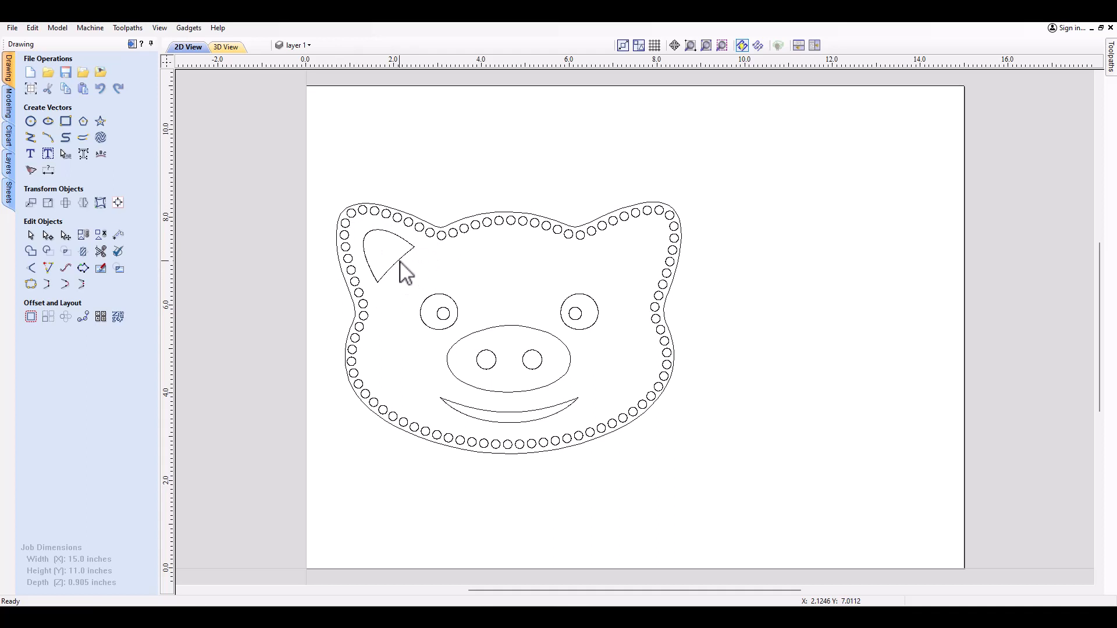
{"action": "mouse_move", "coordinate": [559, 460]}
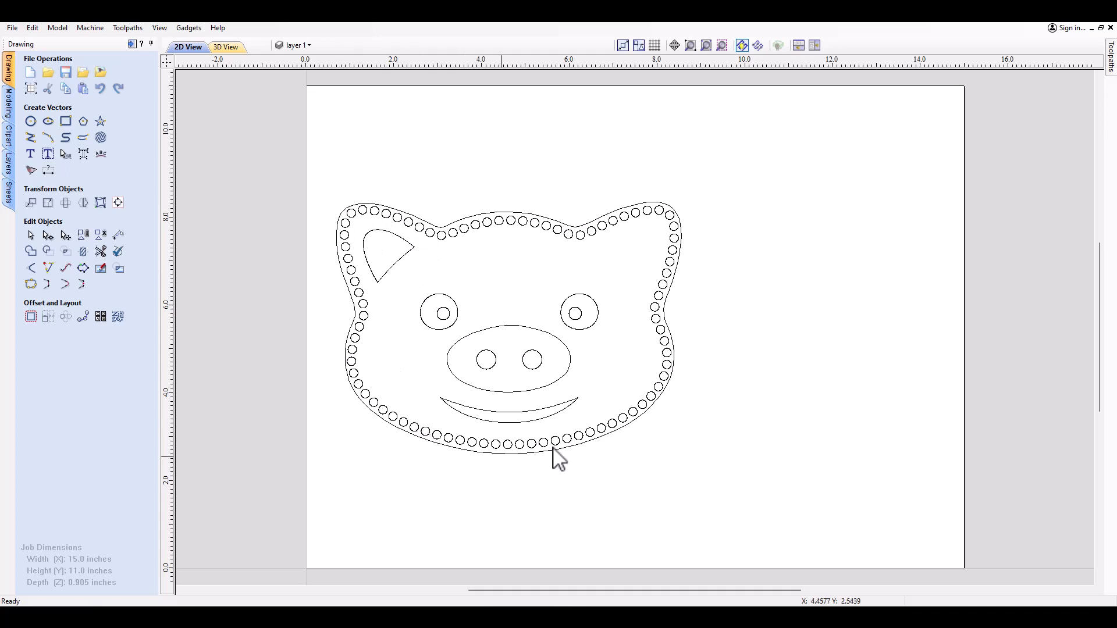
{"action": "mouse_move", "coordinate": [517, 339]}
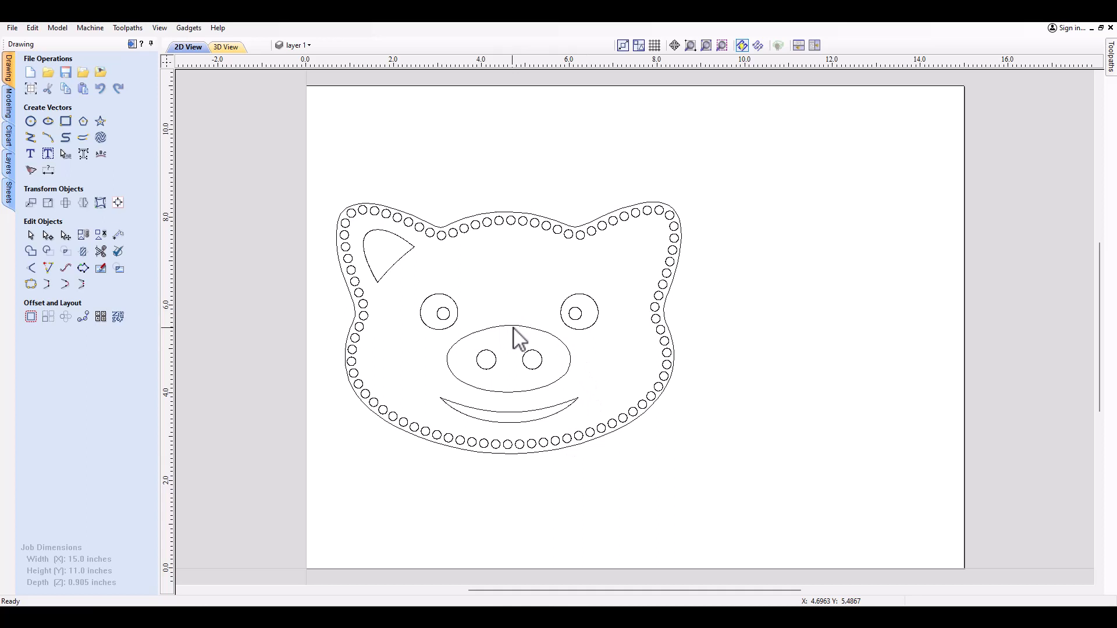
{"action": "mouse_move", "coordinate": [518, 340]}
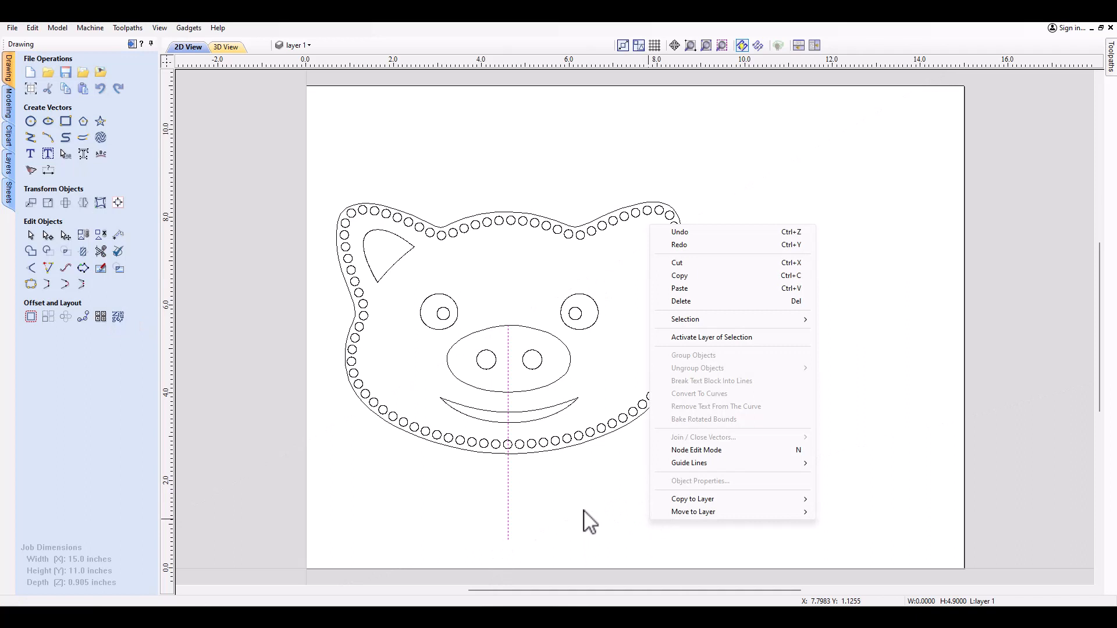
{"action": "left_click", "coordinate": [369, 177]}
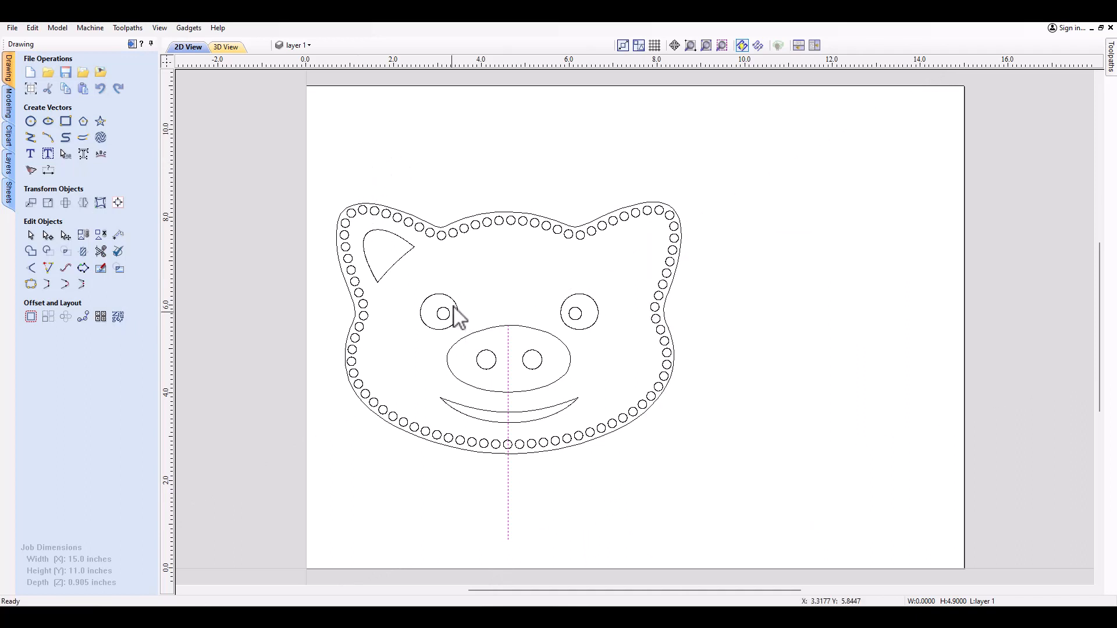
Select the left ear vector and Shift-add the vertical centre line.
{"action": "left_click", "coordinate": [388, 253]}
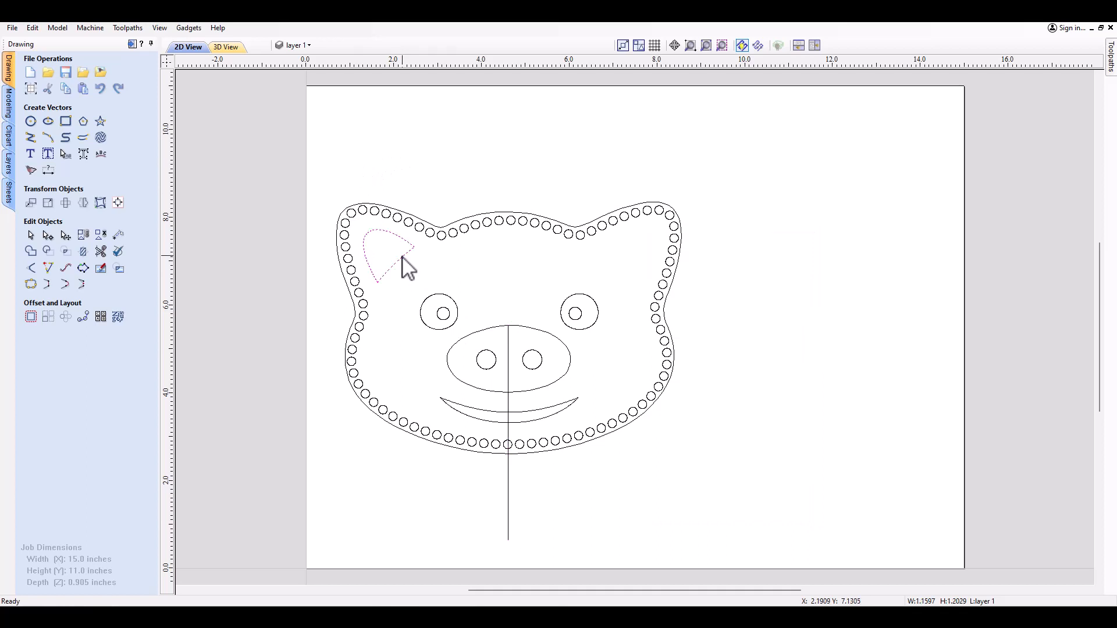
{"action": "left_click", "coordinate": [388, 257]}
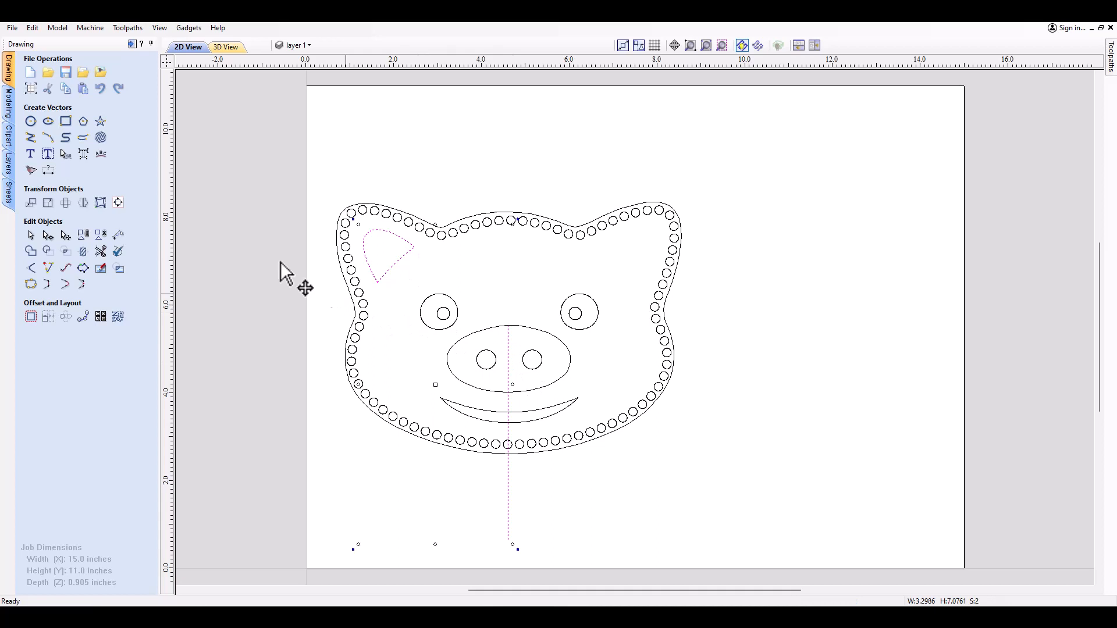
{"action": "mouse_move", "coordinate": [270, 216]}
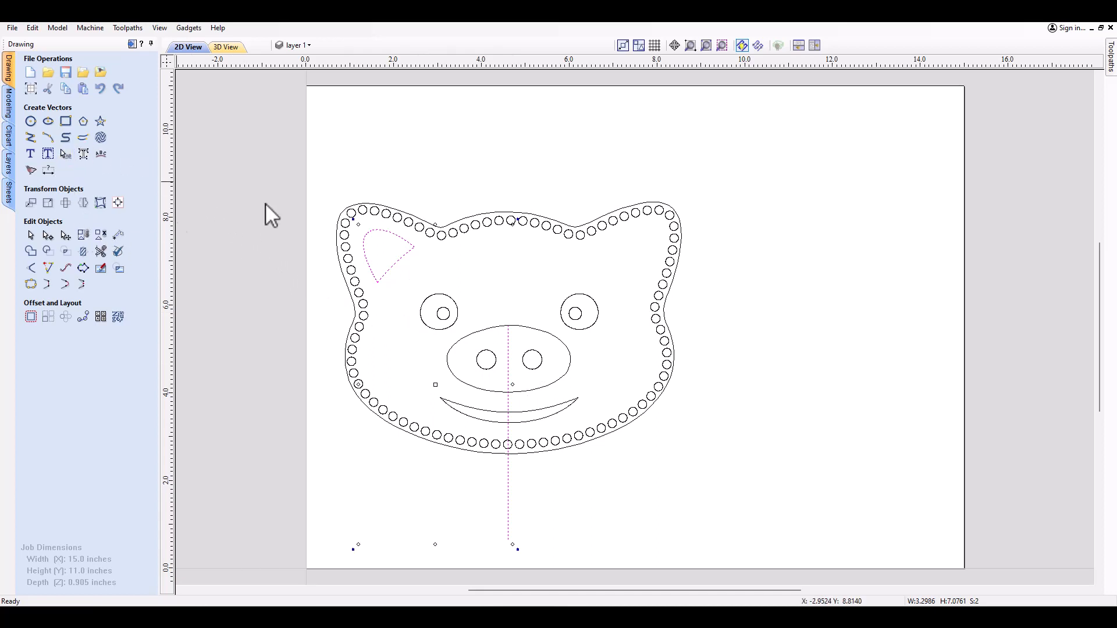
{"action": "mouse_move", "coordinate": [534, 461]}
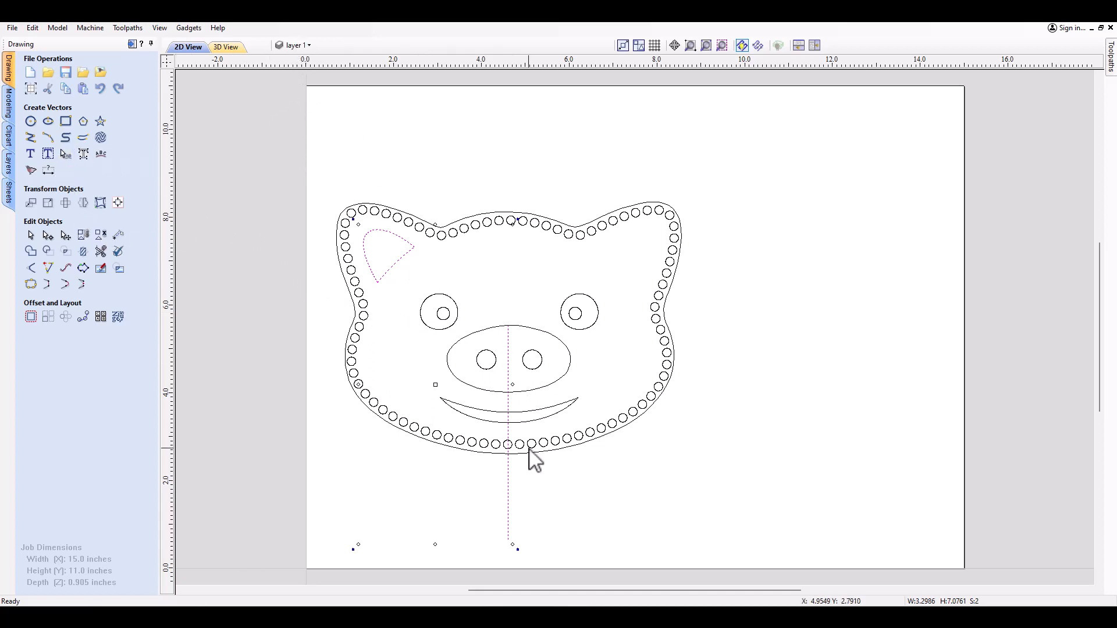
{"action": "mouse_move", "coordinate": [488, 392]}
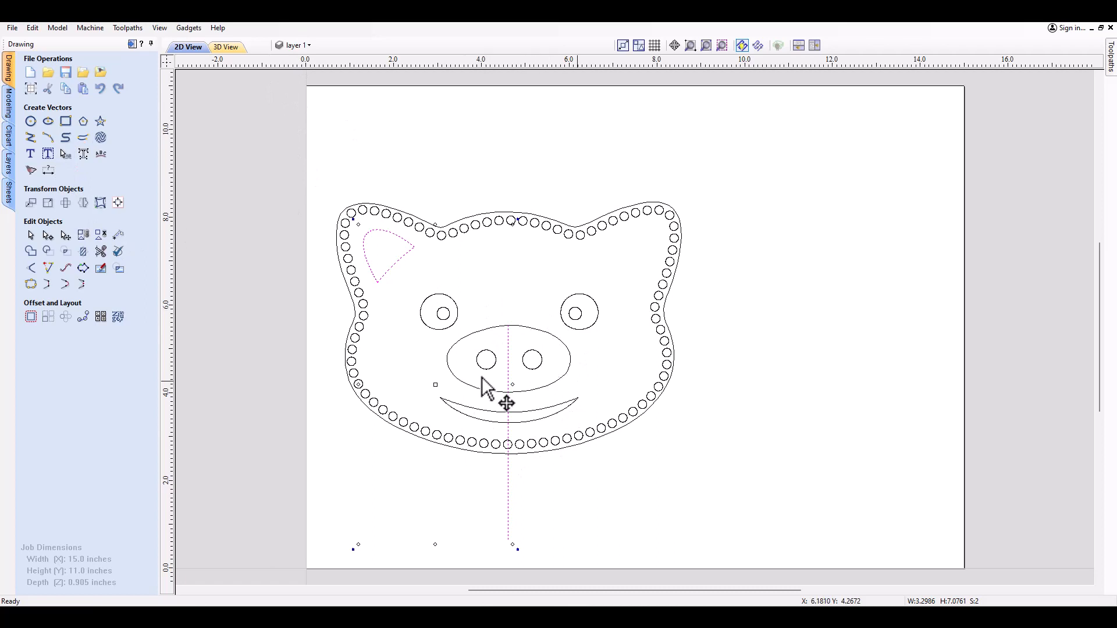
{"action": "mouse_move", "coordinate": [562, 445]}
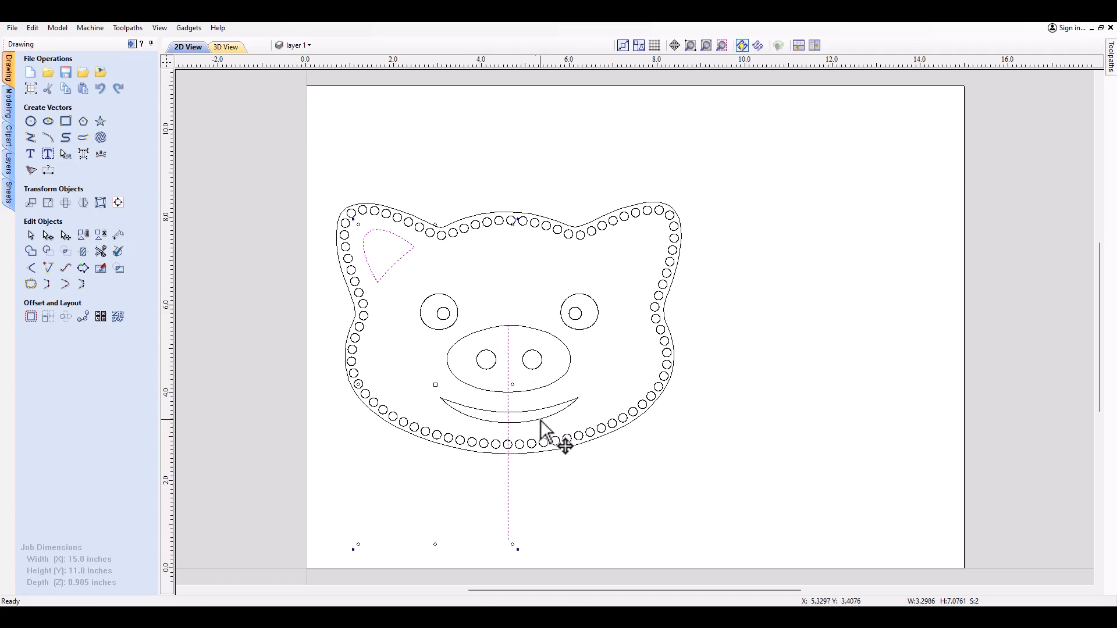
{"action": "mouse_move", "coordinate": [175, 221]}
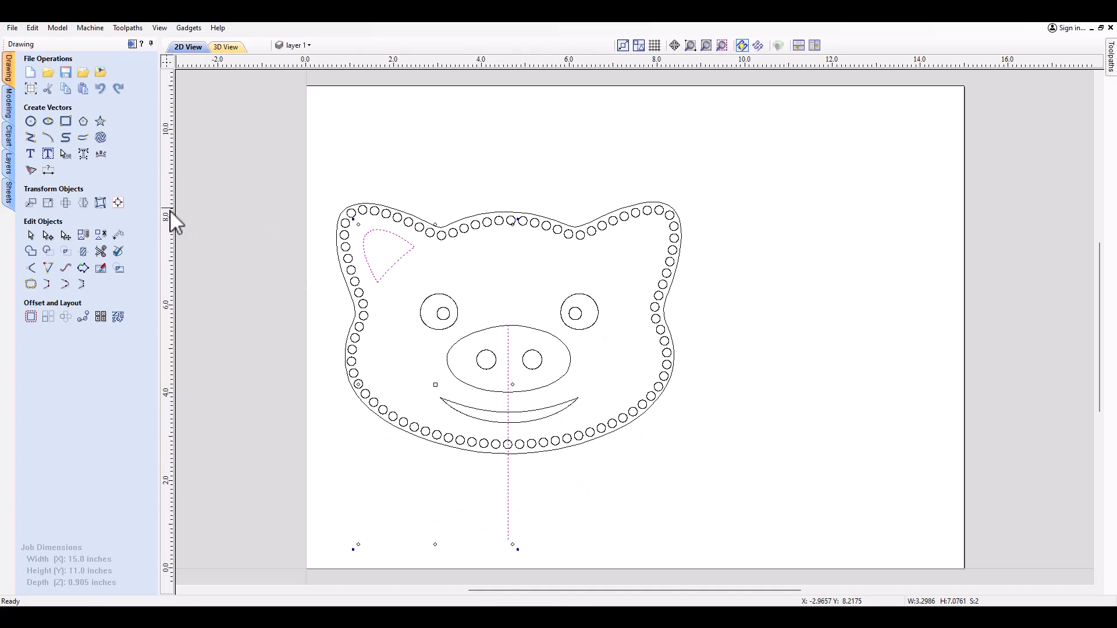
{"action": "mouse_move", "coordinate": [91, 212]}
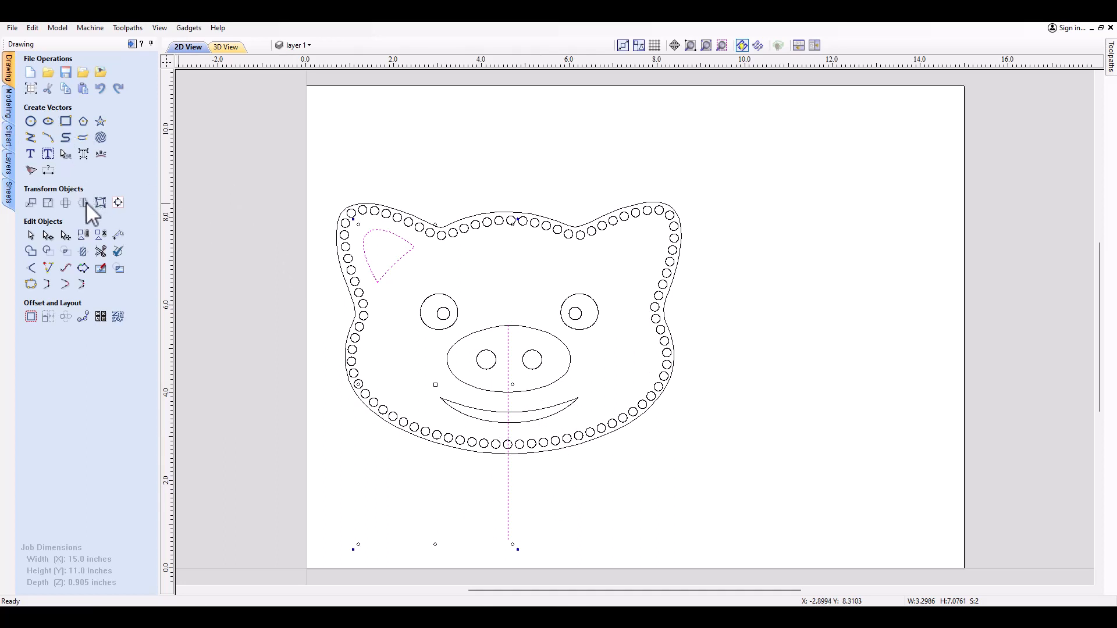
Mirror a copy of the left ear to the right using Flip About Line.
{"action": "left_click", "coordinate": [84, 203]}
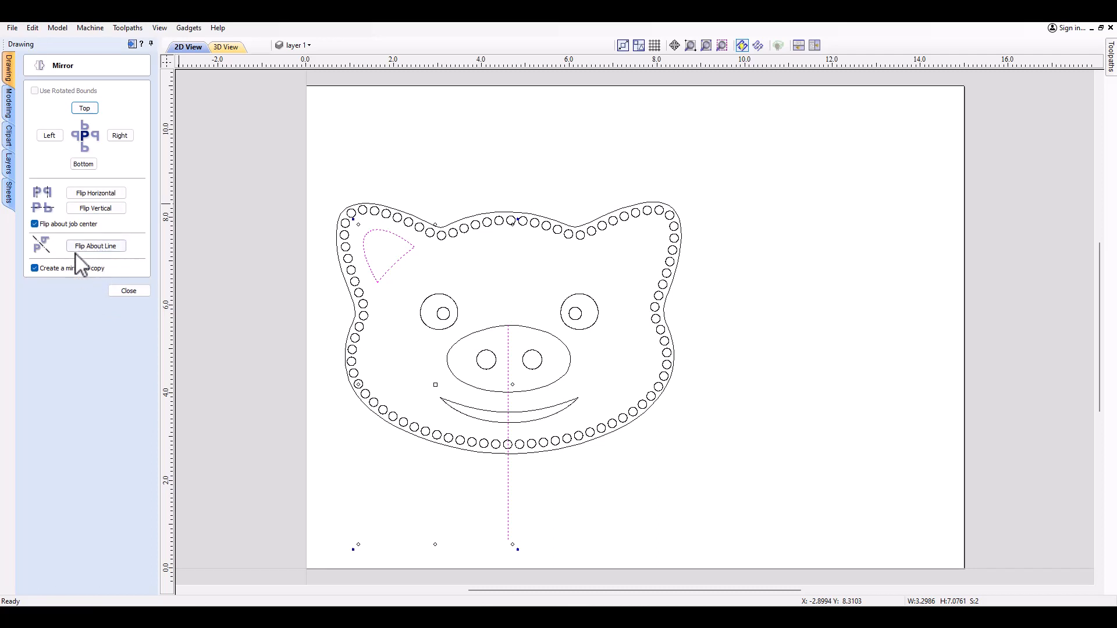
{"action": "mouse_move", "coordinate": [96, 245]}
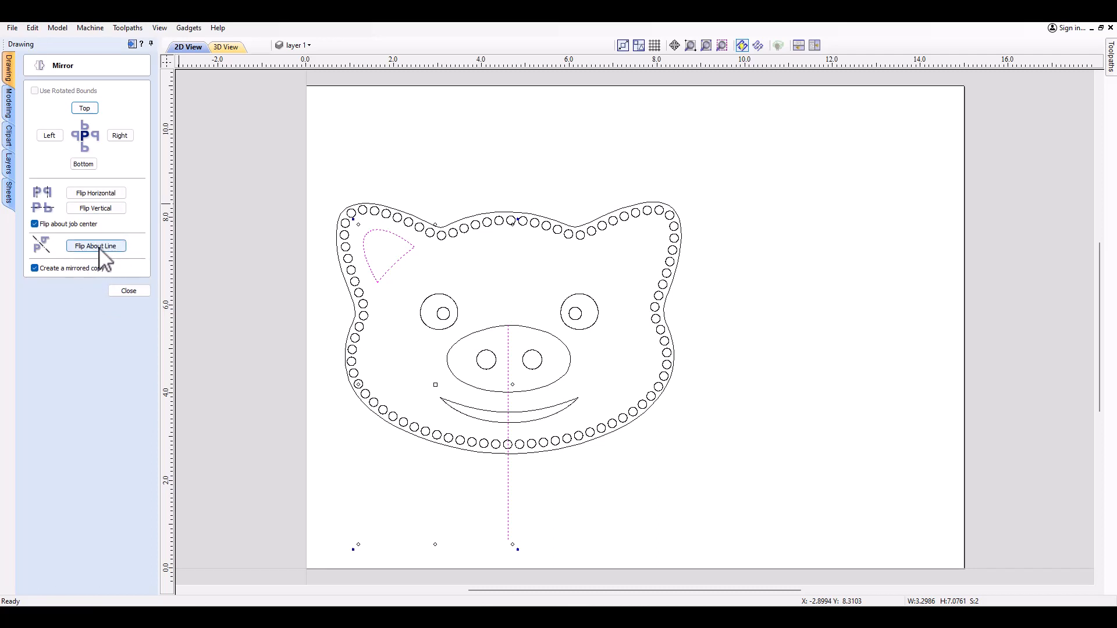
{"action": "mouse_move", "coordinate": [438, 295]}
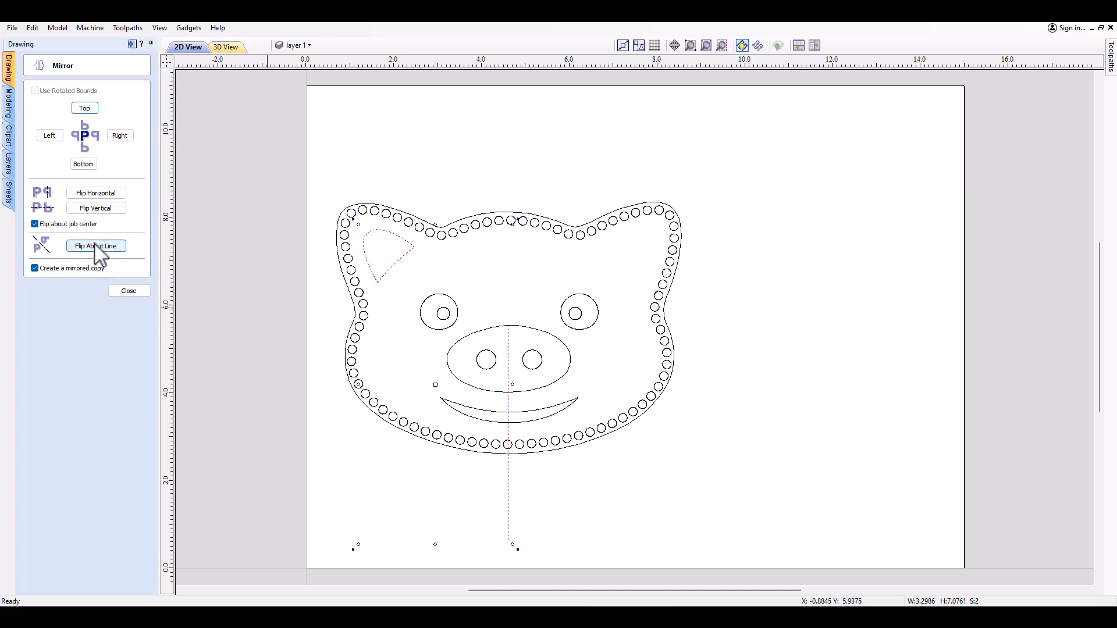
{"action": "left_click", "coordinate": [95, 246]}
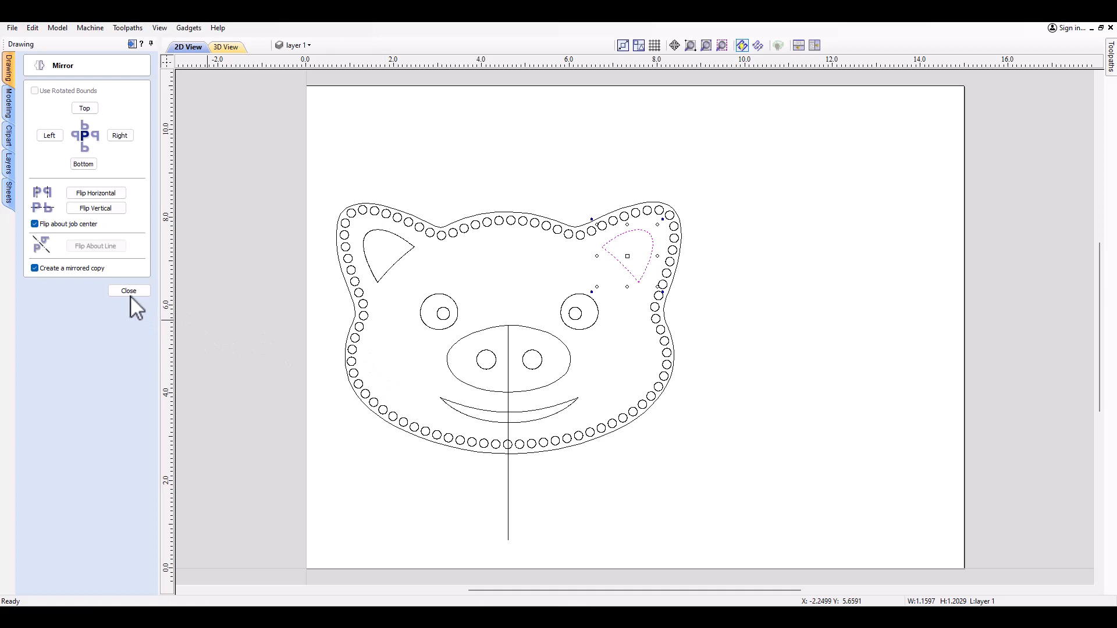
Close the Mirror Selected Objects panel, leaving matching ears on both sides.
{"action": "left_click", "coordinate": [128, 291]}
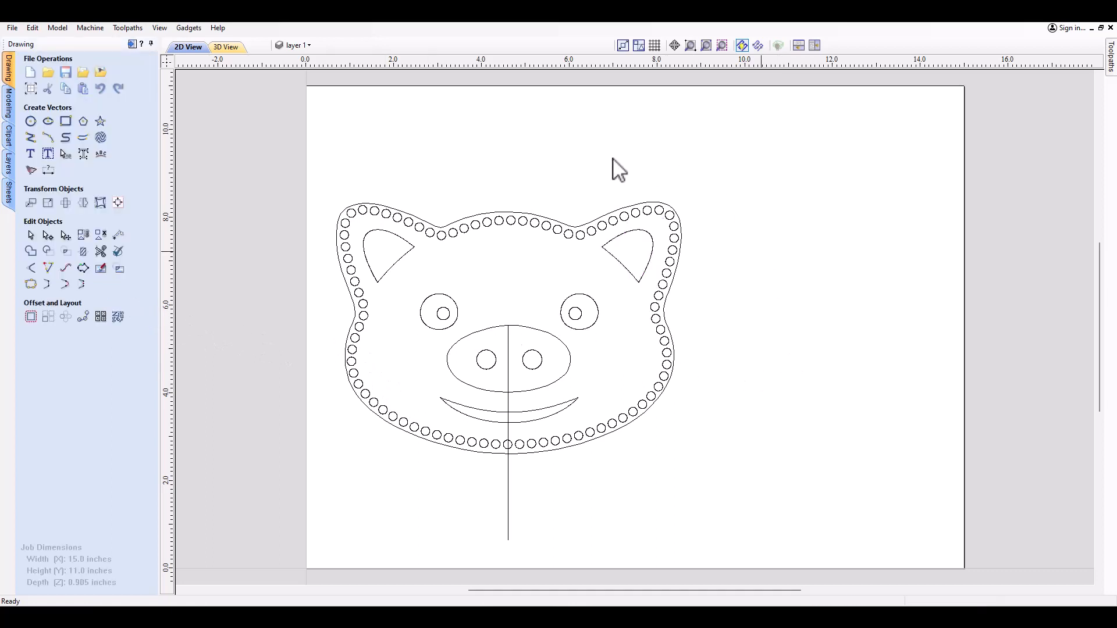
{"action": "mouse_move", "coordinate": [442, 328]}
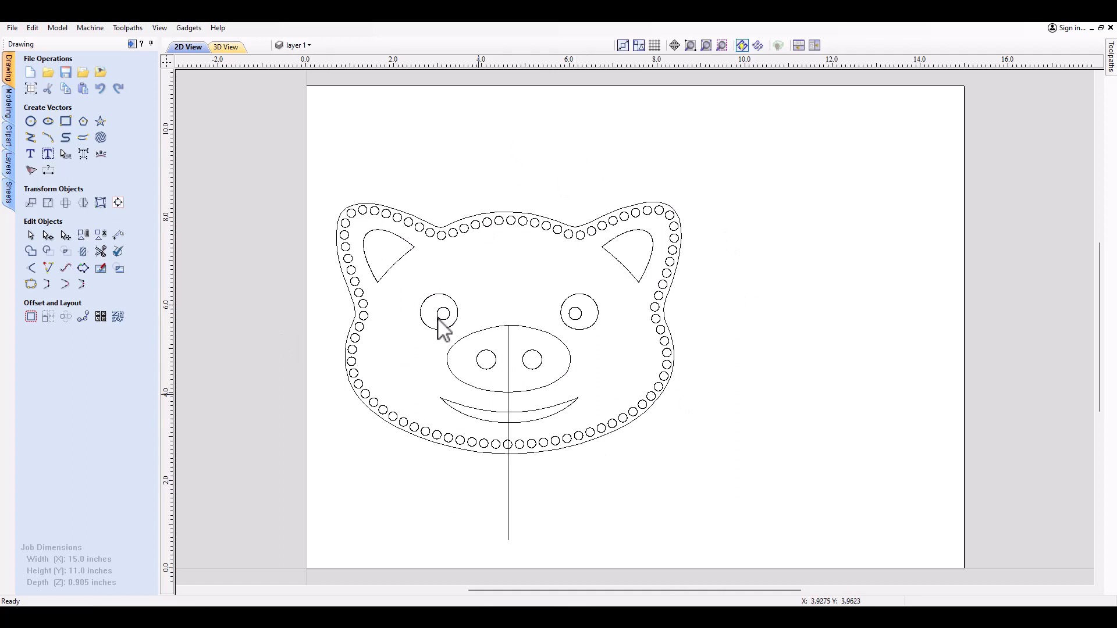
{"action": "mouse_move", "coordinate": [292, 192]}
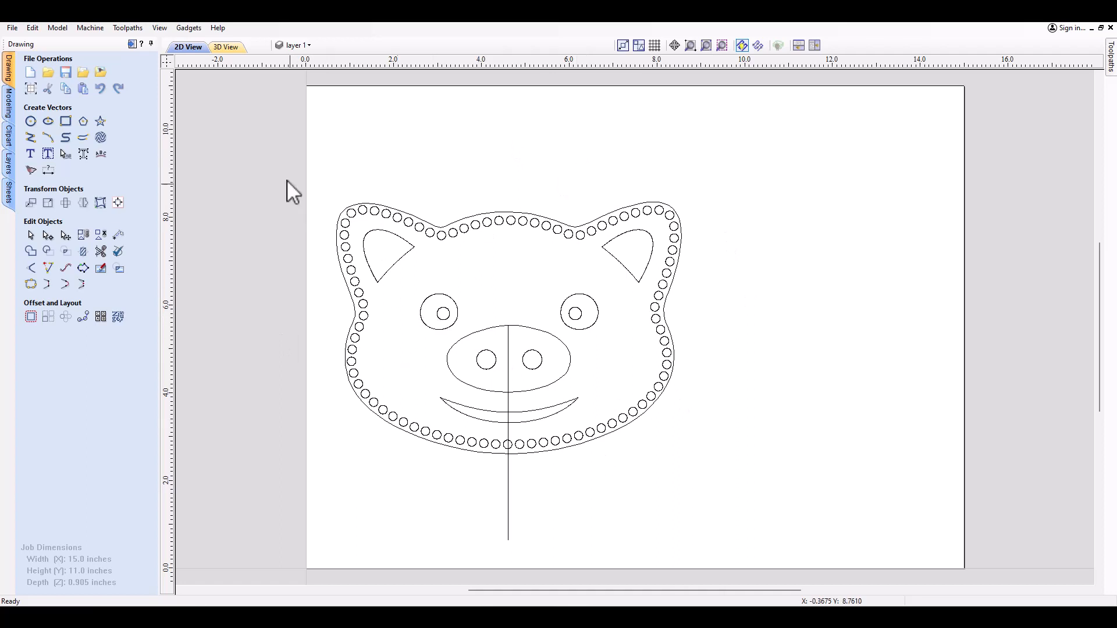
{"action": "mouse_move", "coordinate": [541, 531]}
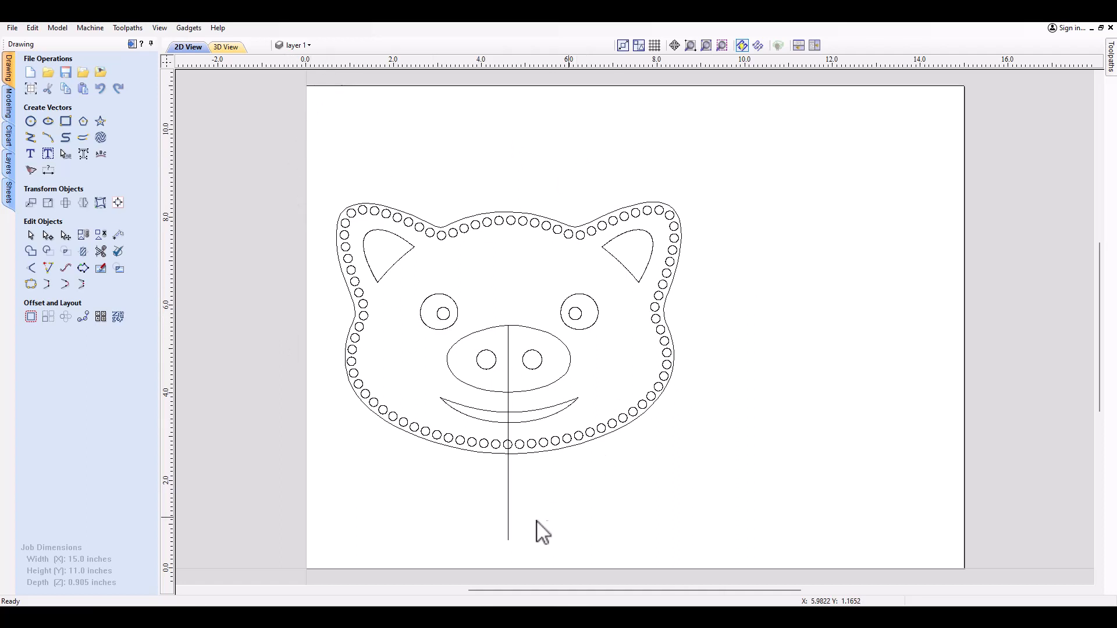